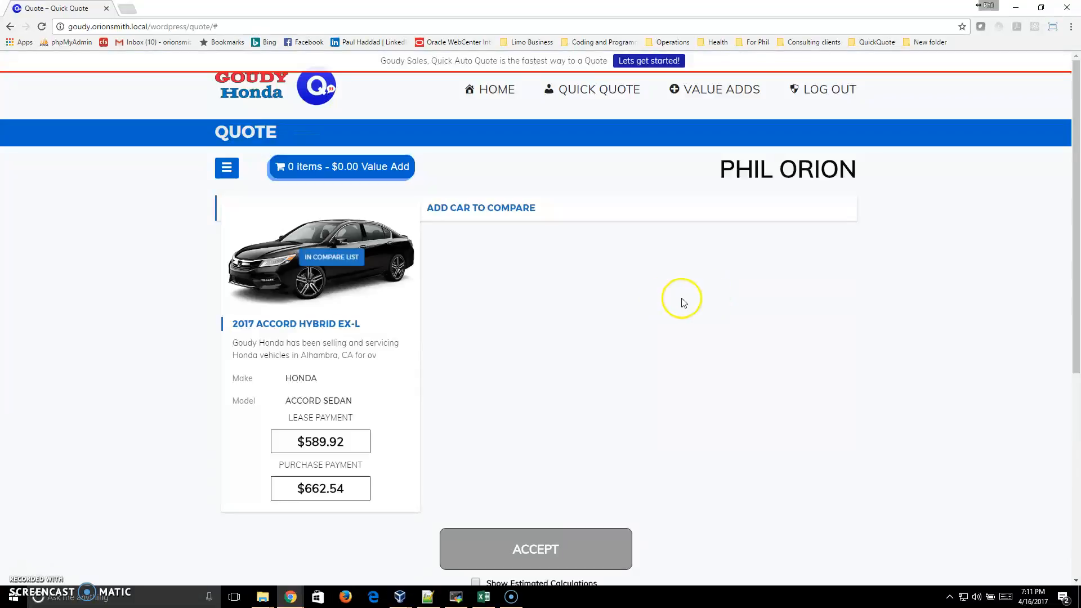
{"action": "mouse_move", "coordinate": [645, 347]}
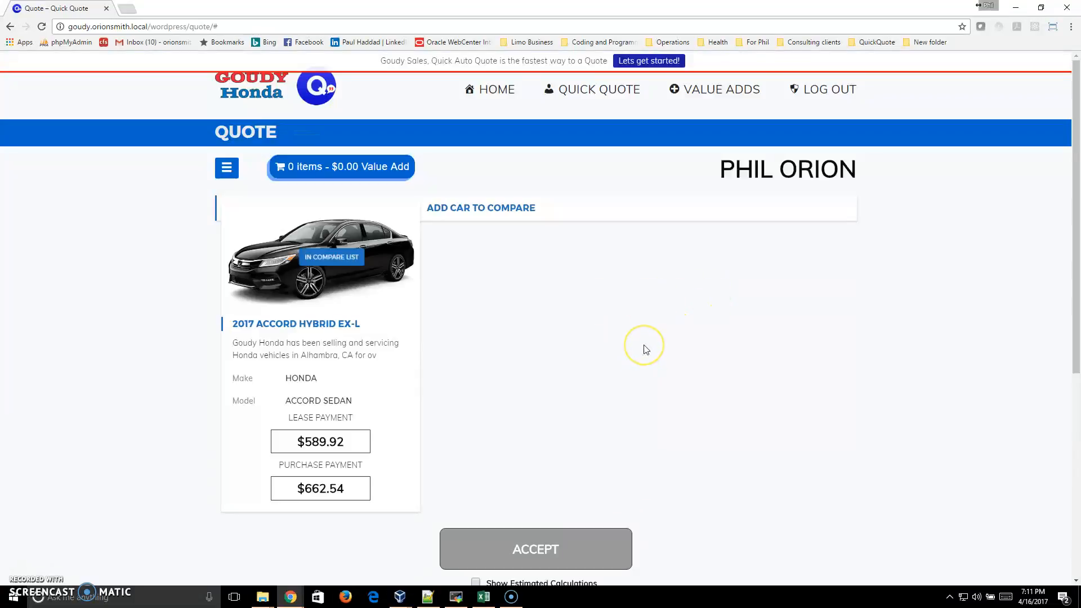
{"action": "mouse_move", "coordinate": [626, 235]}
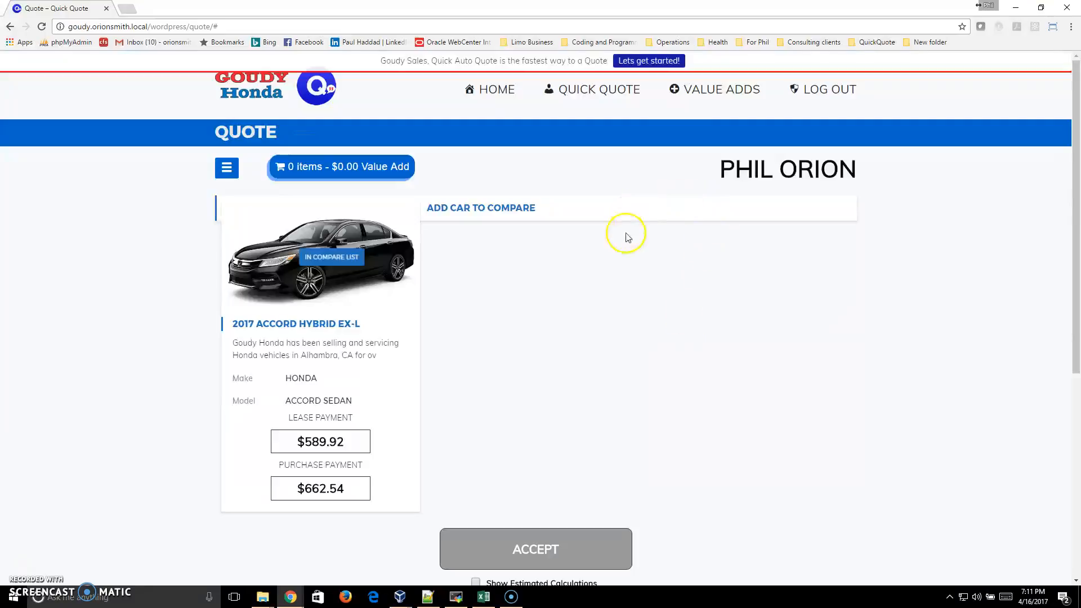
{"action": "mouse_move", "coordinate": [608, 236]}
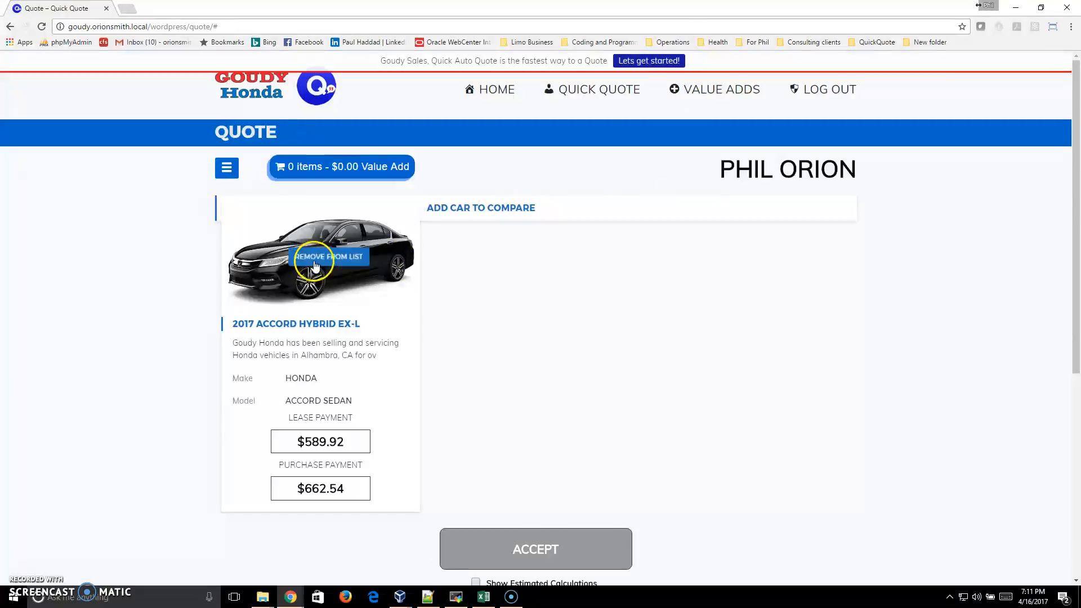
Enable Show Estimated Calculations and review the 60-month, 4.00% purchase breakdown.
{"action": "left_click", "coordinate": [329, 255]}
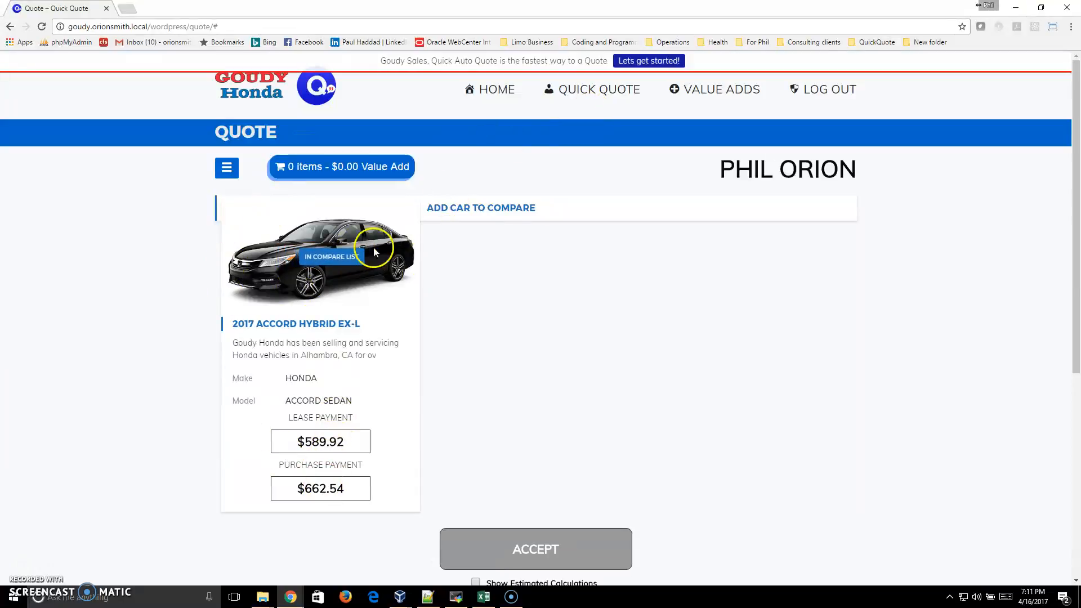
{"action": "mouse_move", "coordinate": [300, 495]}
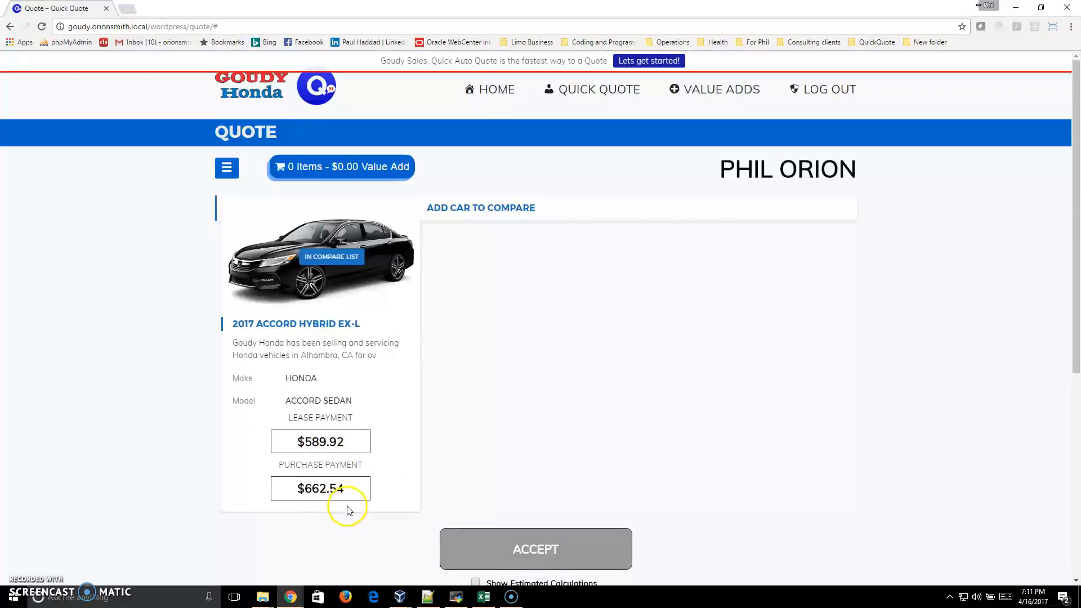
{"action": "left_click", "coordinate": [475, 582]}
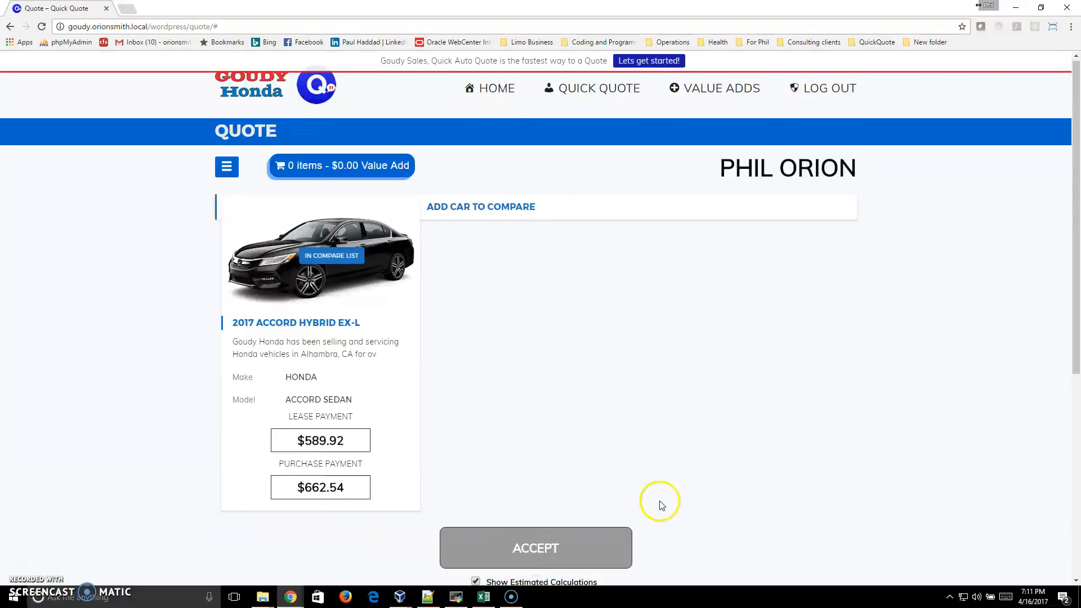
{"action": "scroll", "scroll_direction": "down", "scroll_amount": 3}
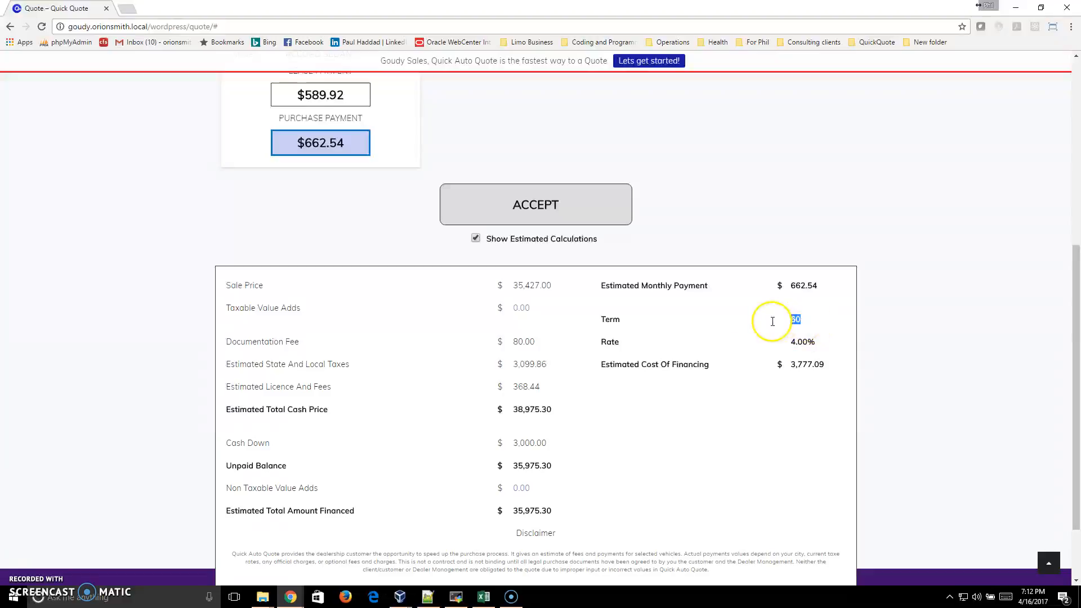
{"action": "scroll", "scroll_direction": "up", "scroll_amount": 3}
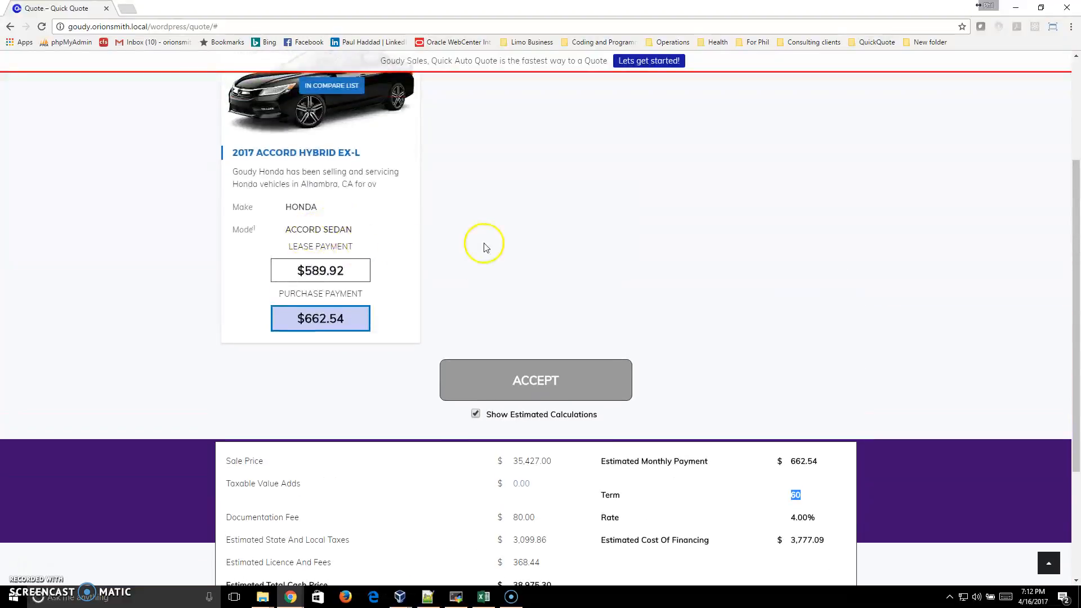
{"action": "scroll", "scroll_direction": "up", "scroll_amount": 3}
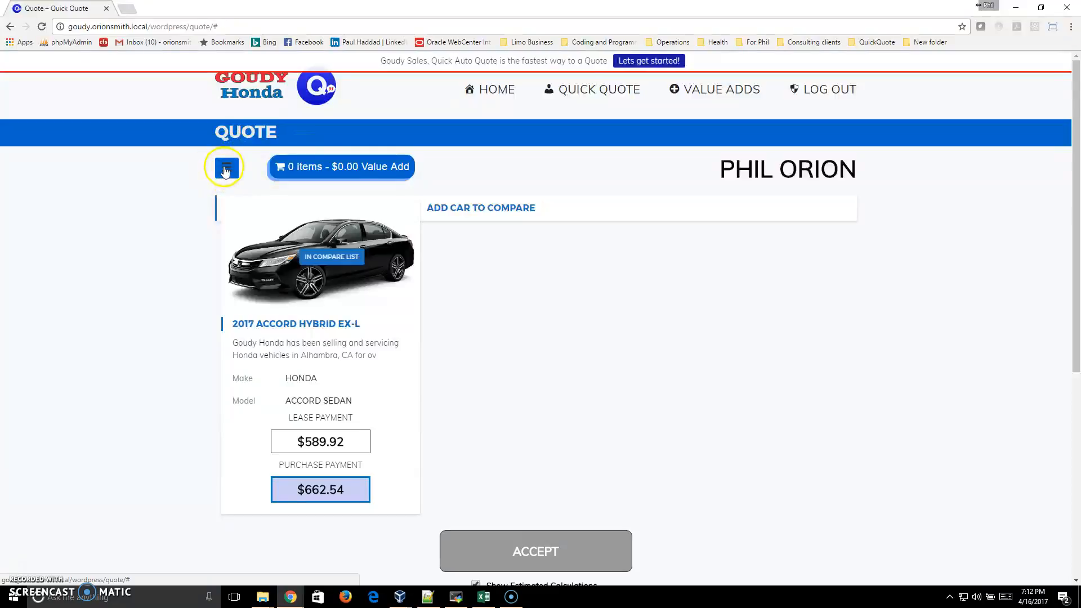
{"action": "mouse_move", "coordinate": [111, 26]}
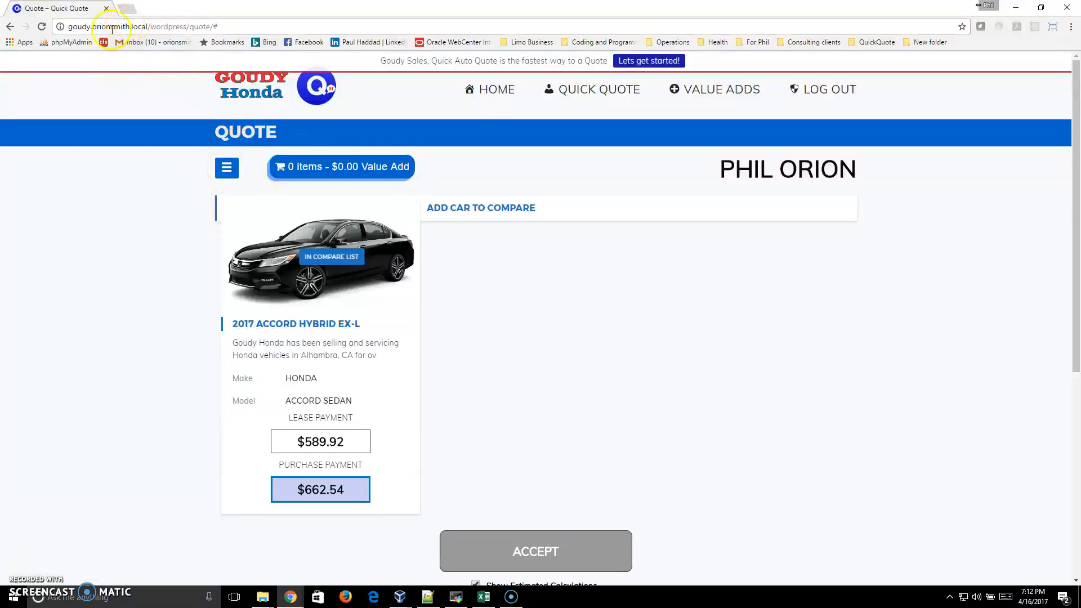
Change the down payment from $3,000 to $5,000 and recalculate the quote.
{"action": "left_click", "coordinate": [320, 489]}
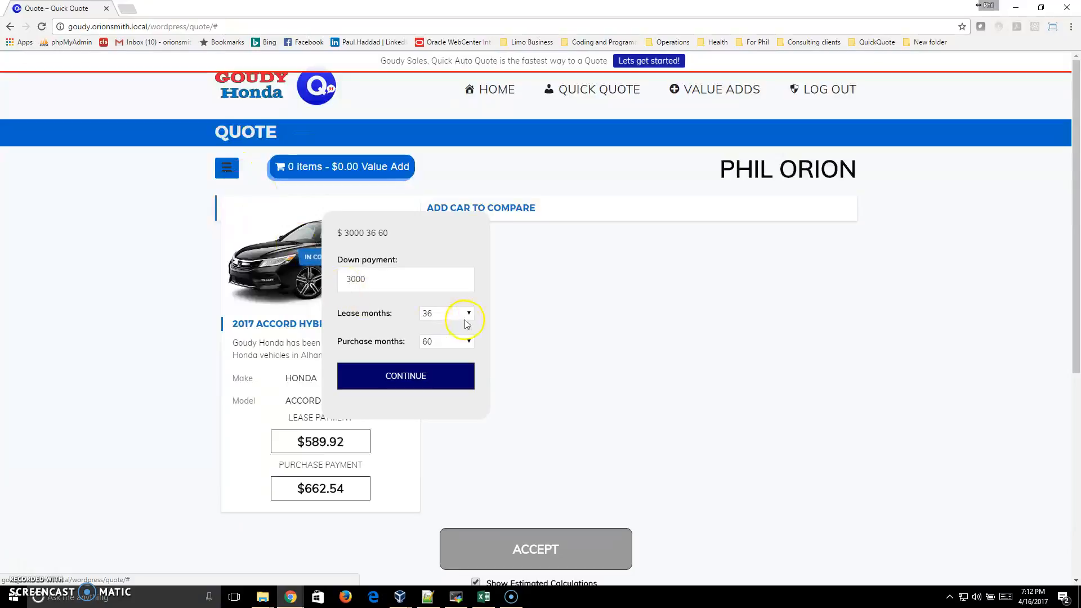
{"action": "double_click", "coordinate": [353, 233]}
{"action": "type", "text": "5000"}
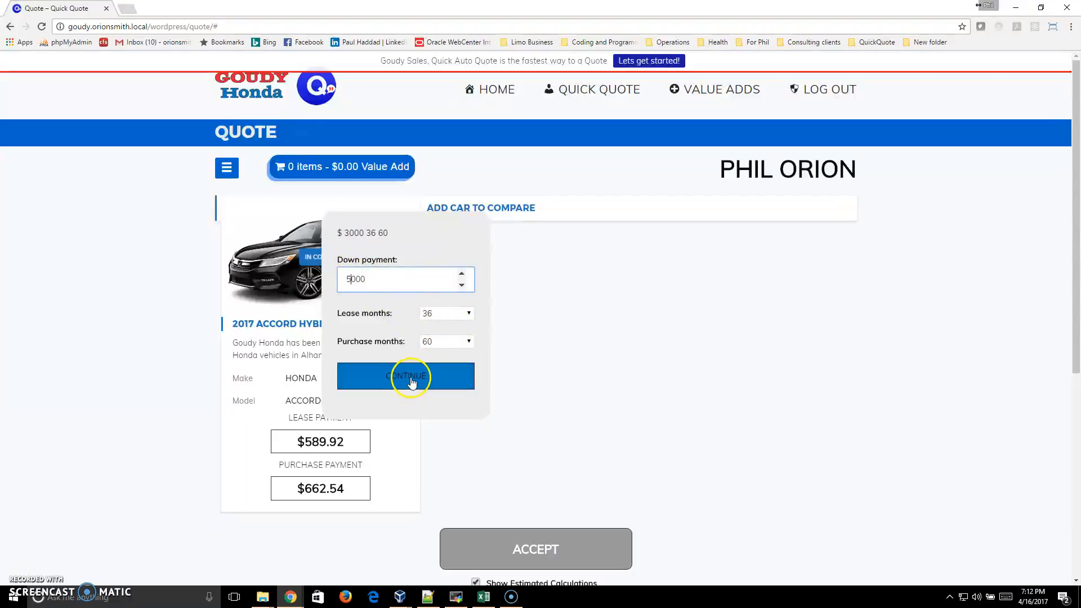
{"action": "left_click", "coordinate": [406, 375]}
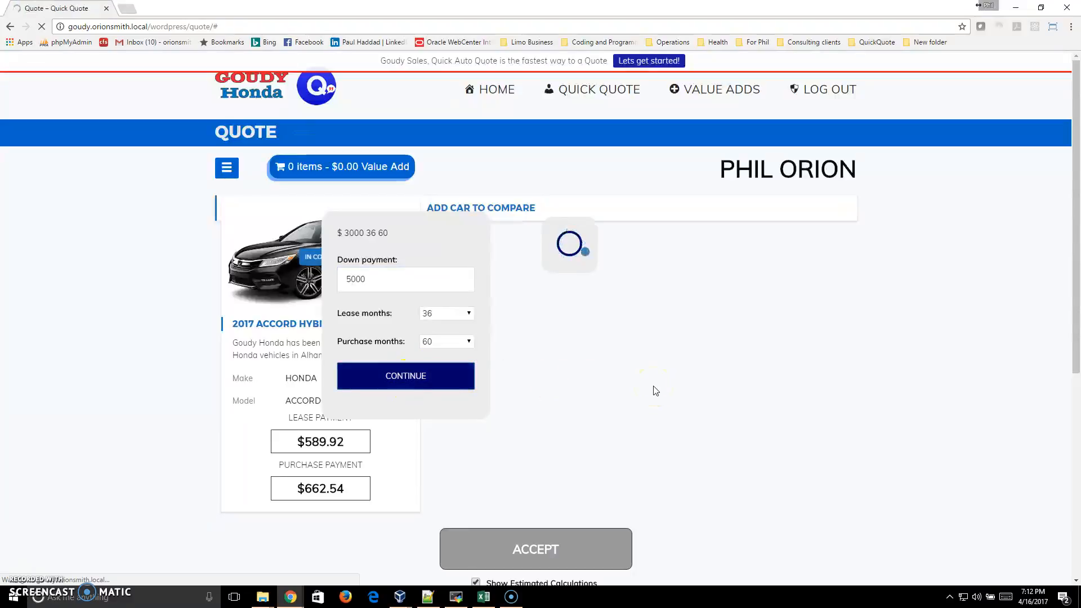
{"action": "left_click", "coordinate": [405, 375]}
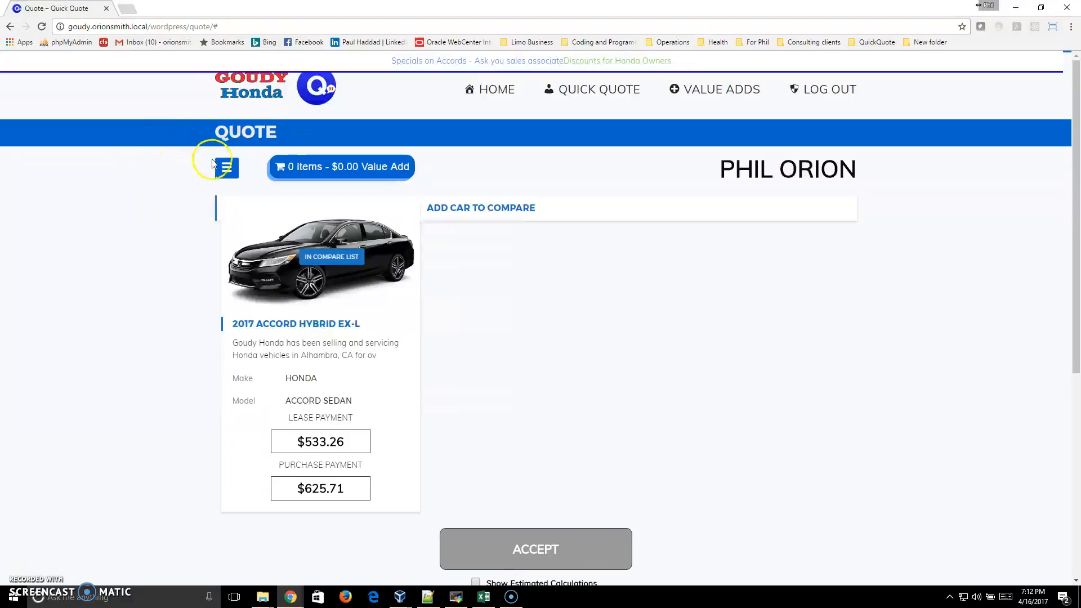
Set a 24-month lease and 72-month purchase term and recalculate.
{"action": "left_click", "coordinate": [227, 168]}
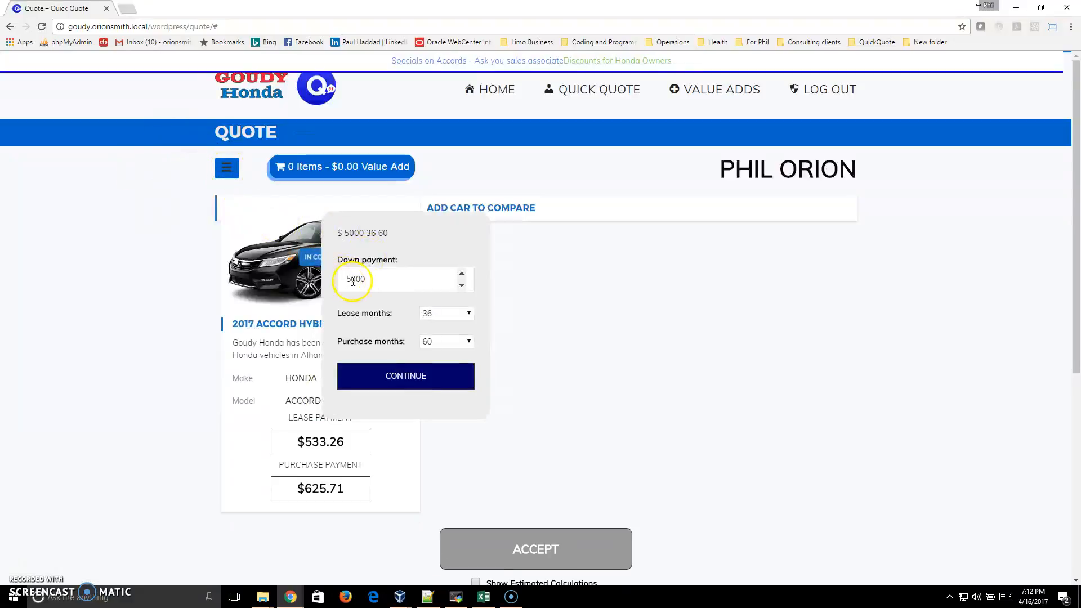
{"action": "left_click", "coordinate": [446, 313]}
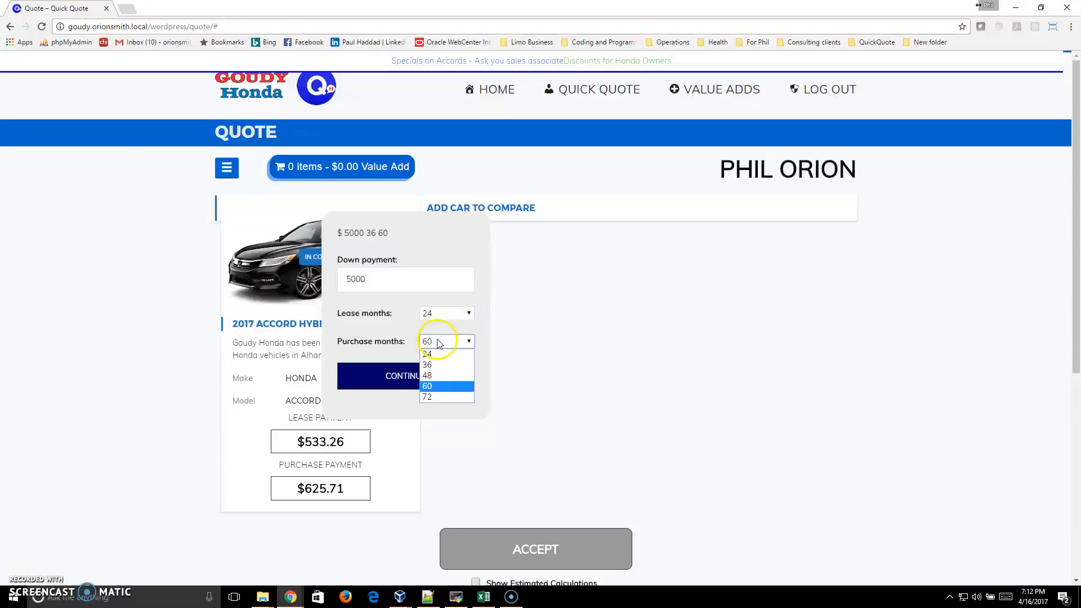
{"action": "left_click", "coordinate": [427, 396]}
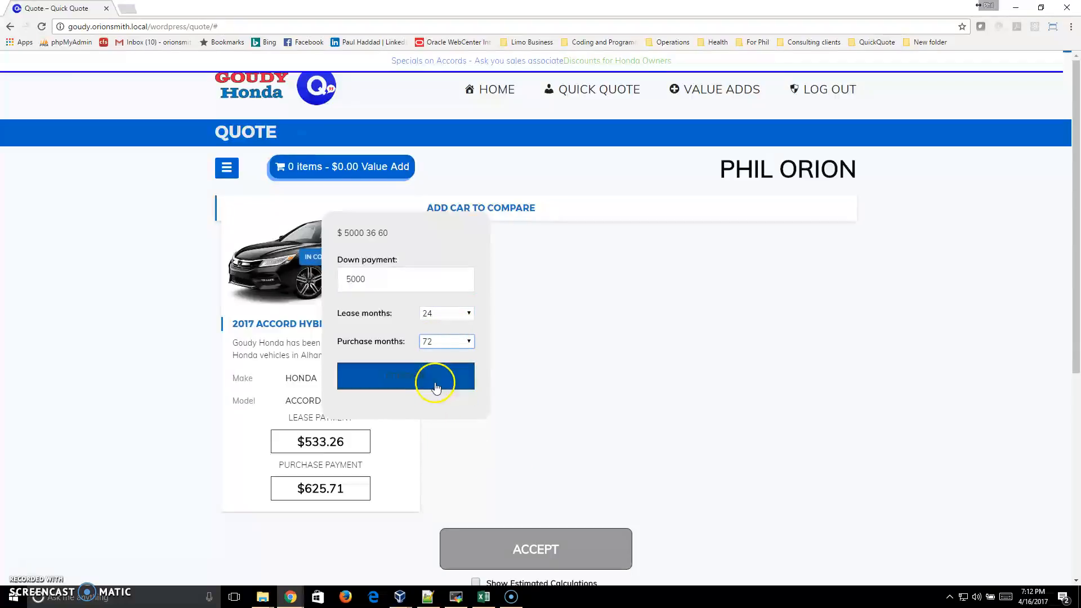
{"action": "left_click", "coordinate": [406, 376]}
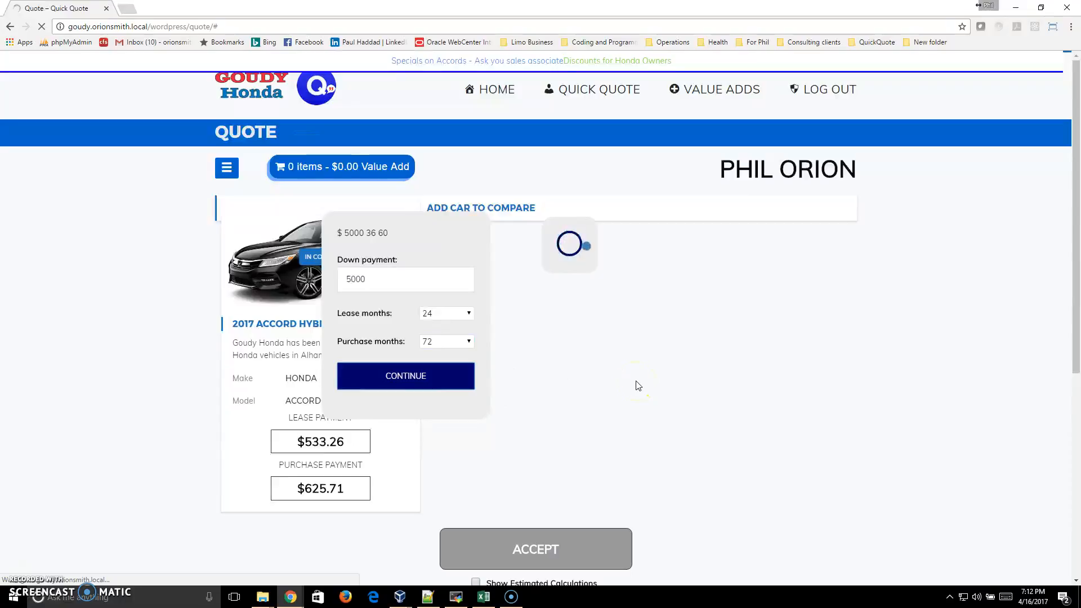
{"action": "left_click", "coordinate": [405, 375]}
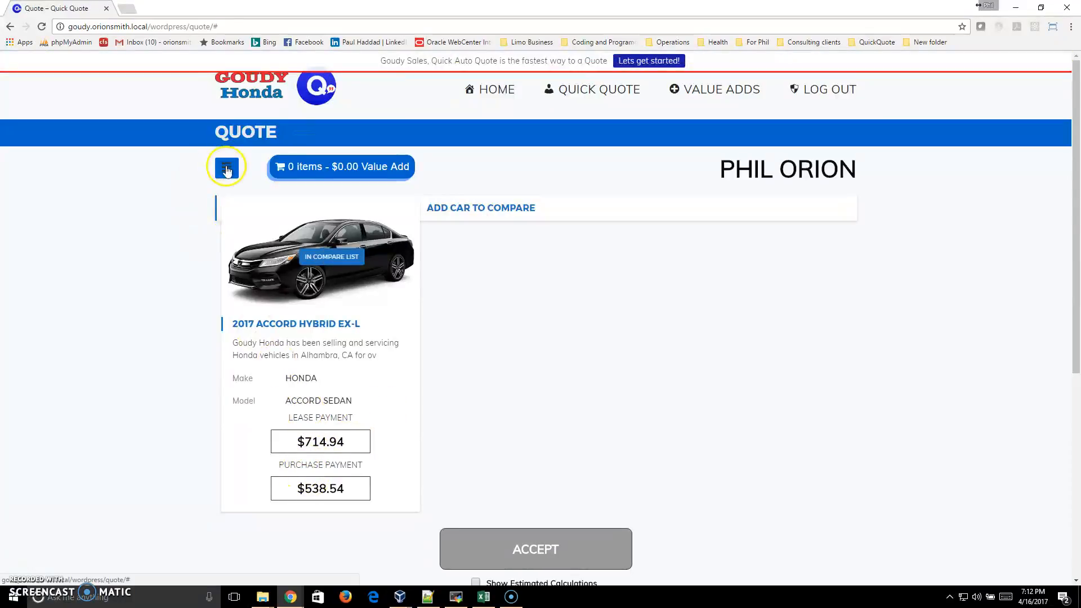
Recalculate with $4,000 down, a 36-month lease and a 60-month purchase.
{"action": "left_click", "coordinate": [226, 166]}
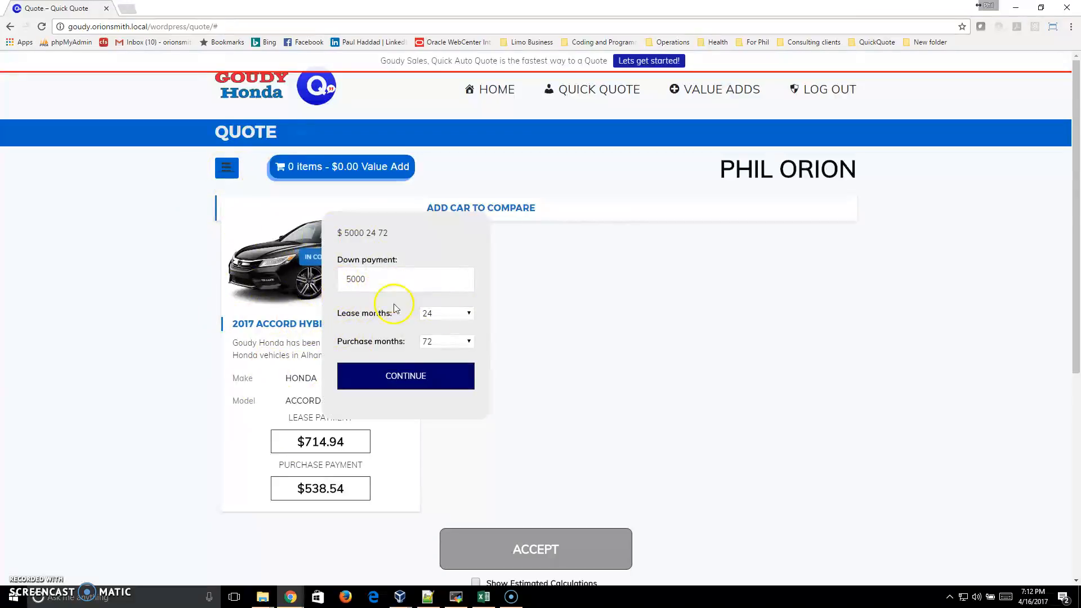
{"action": "left_click", "coordinate": [386, 279]}
{"action": "type", "text": "4000"}
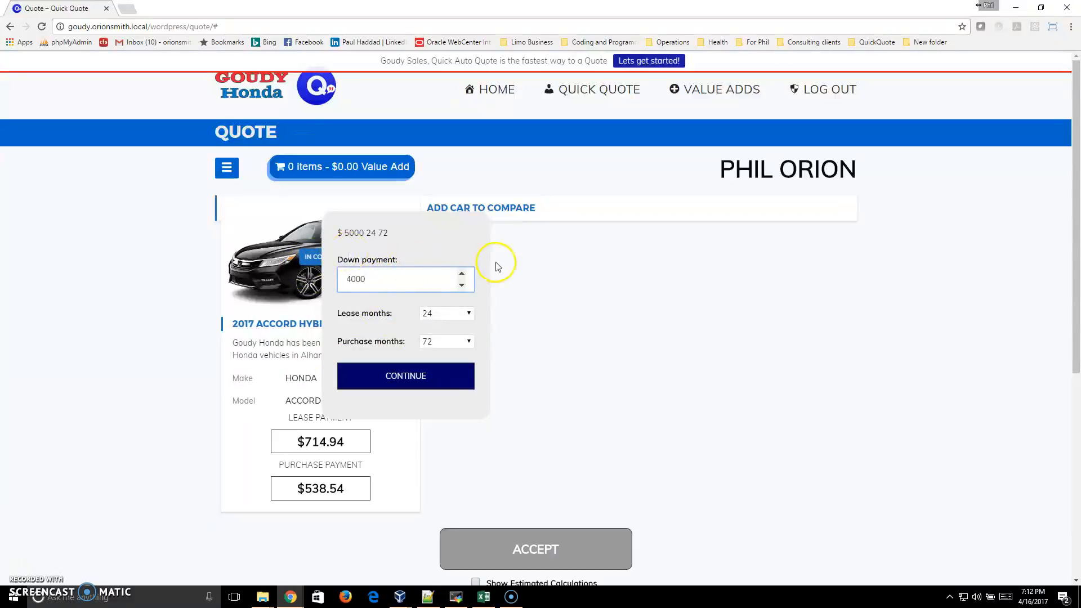
{"action": "left_click", "coordinate": [446, 313]}
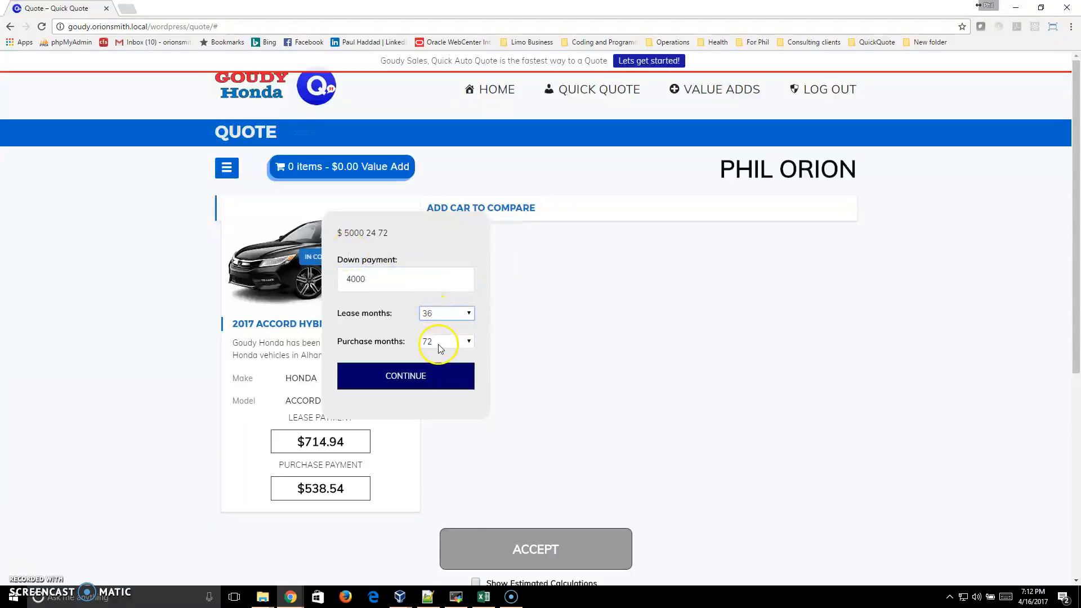
{"action": "left_click", "coordinate": [445, 341]}
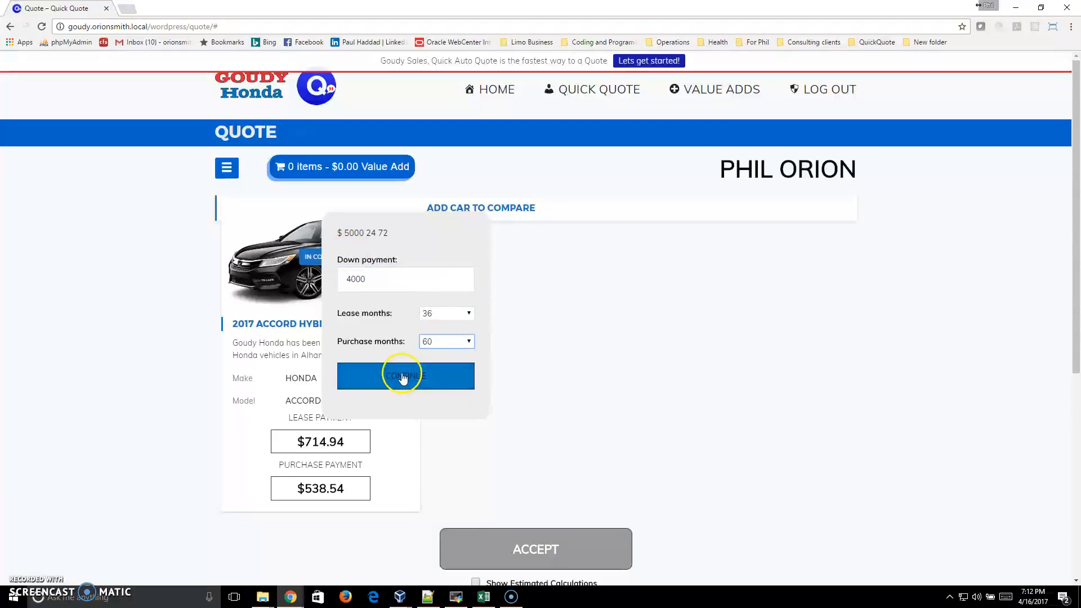
{"action": "left_click", "coordinate": [406, 375]}
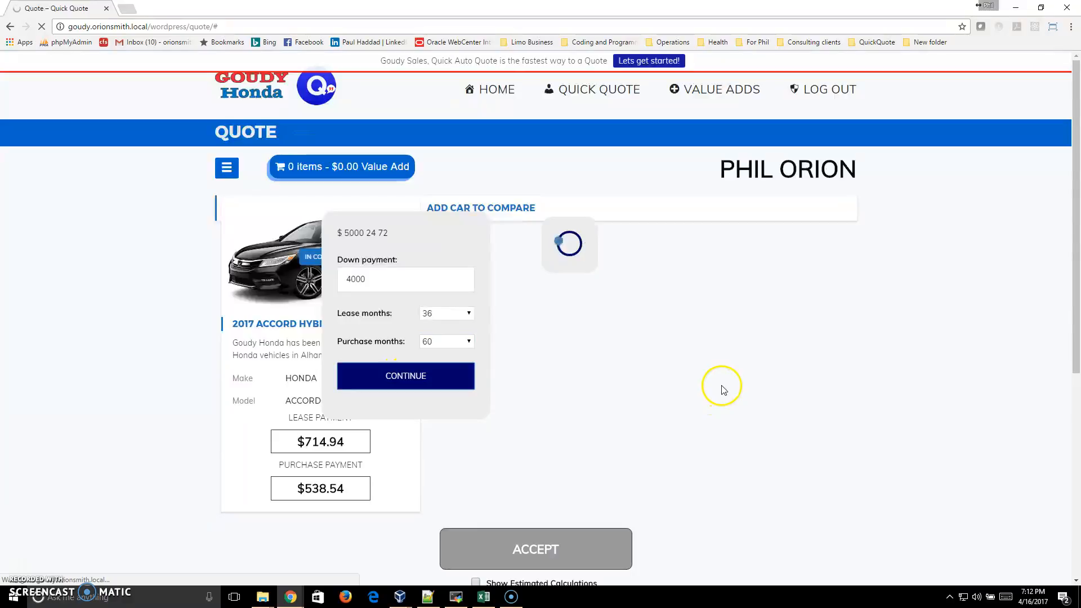
{"action": "left_click", "coordinate": [405, 376]}
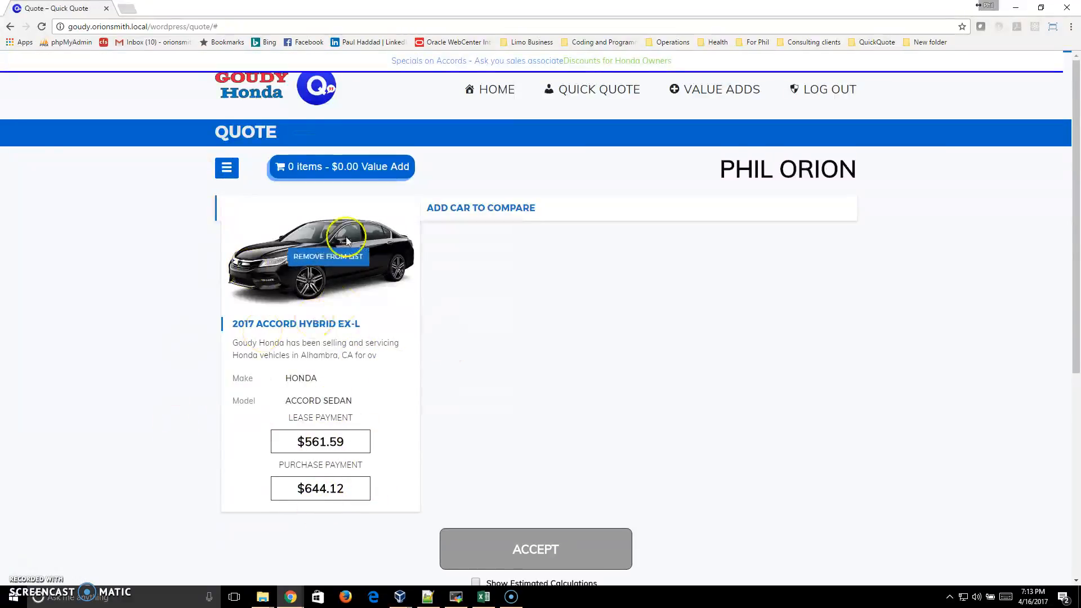
{"action": "left_click", "coordinate": [331, 256]}
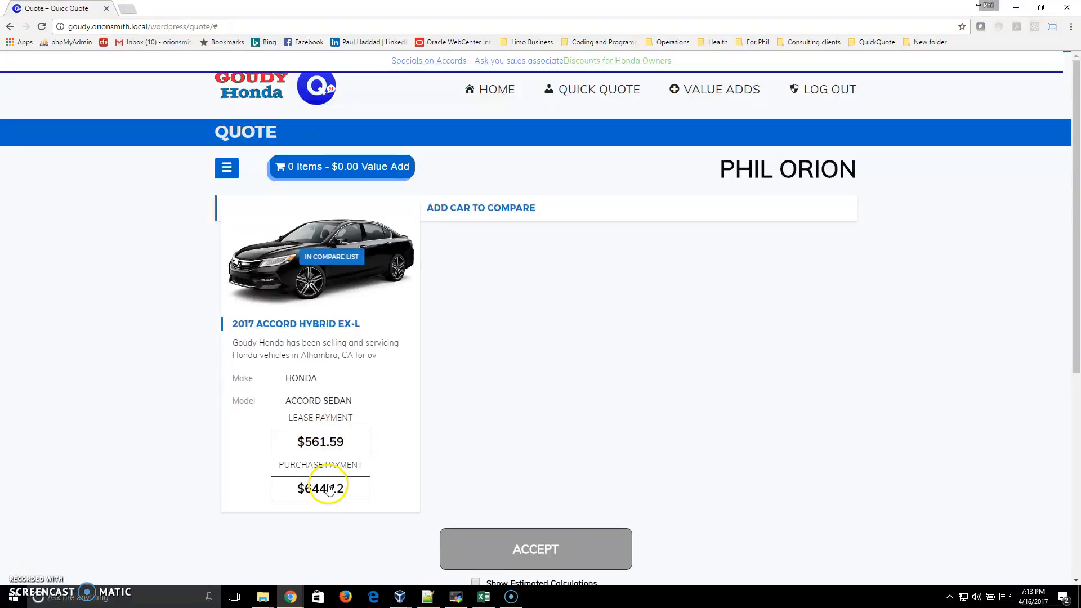
{"action": "mouse_move", "coordinate": [293, 286]}
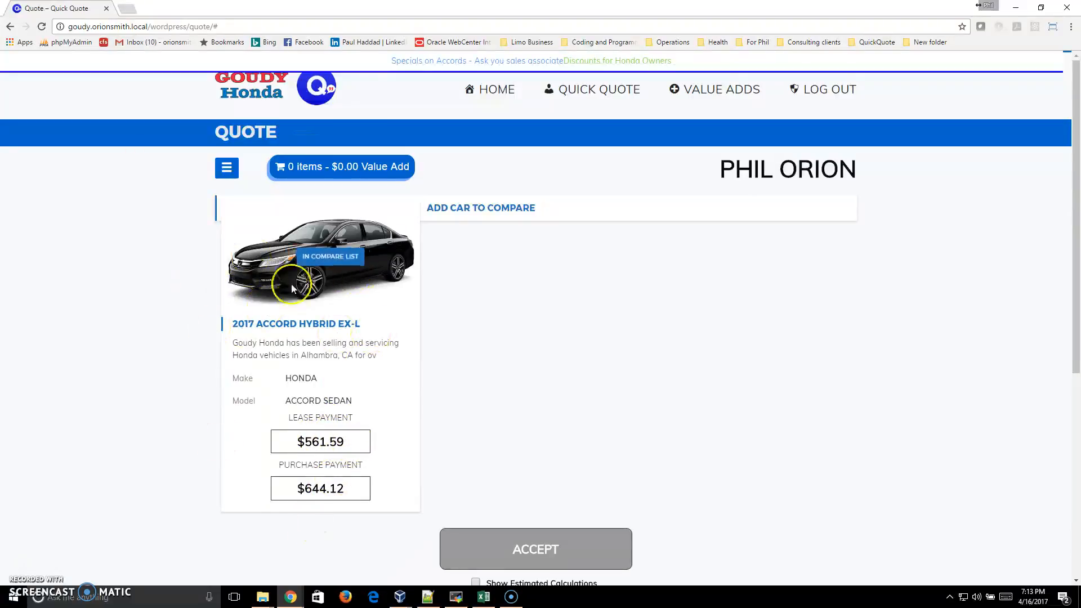
{"action": "mouse_move", "coordinate": [361, 392]}
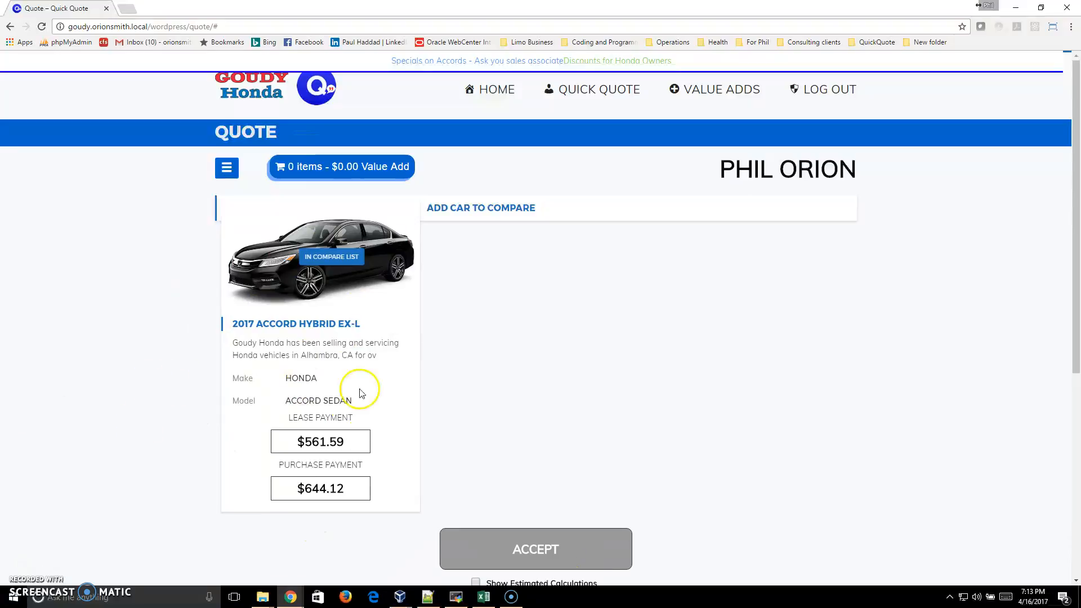